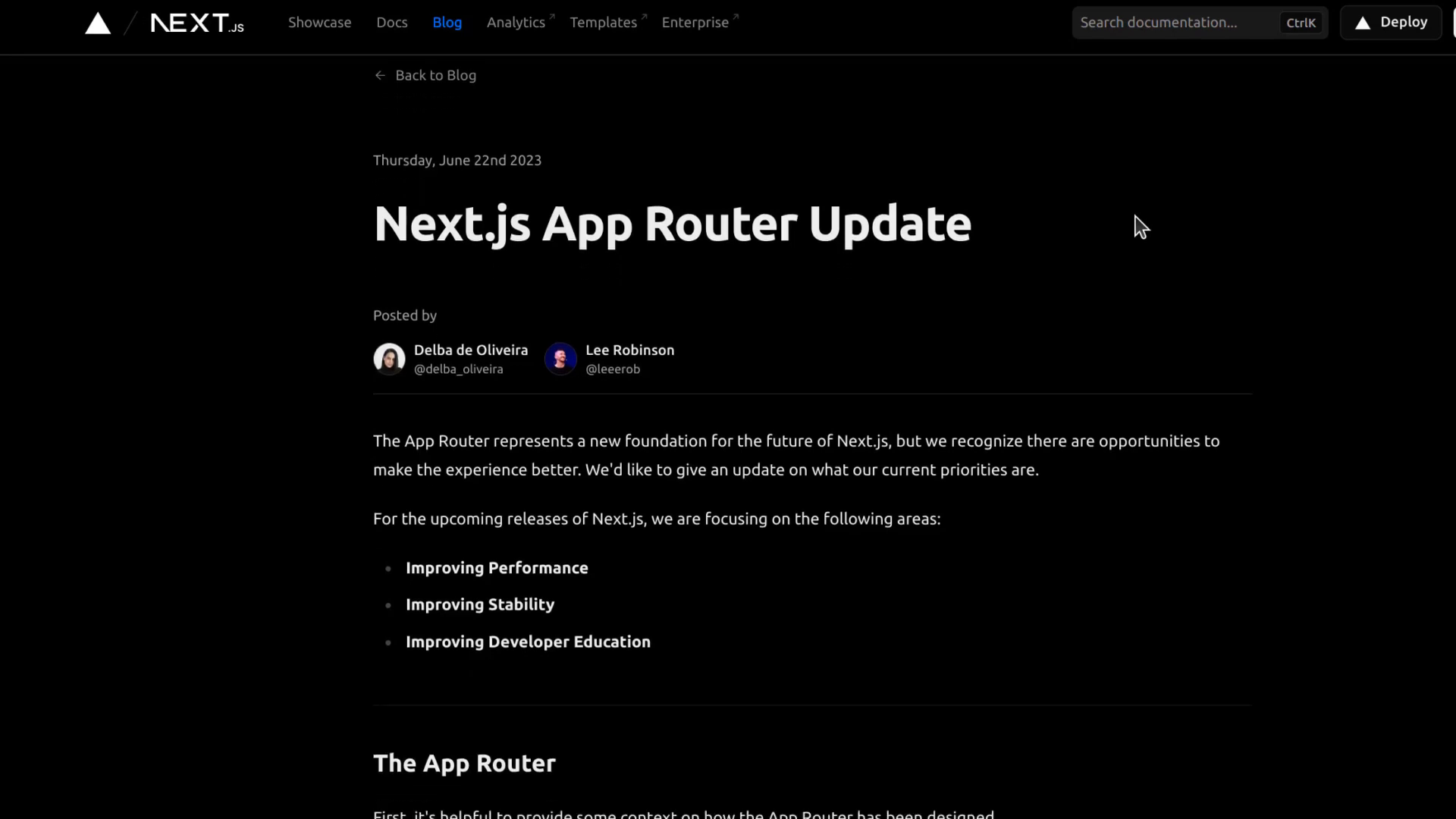
# Scroll through the Next.js App Router Update blog post.
pyautogui.scroll(-3)
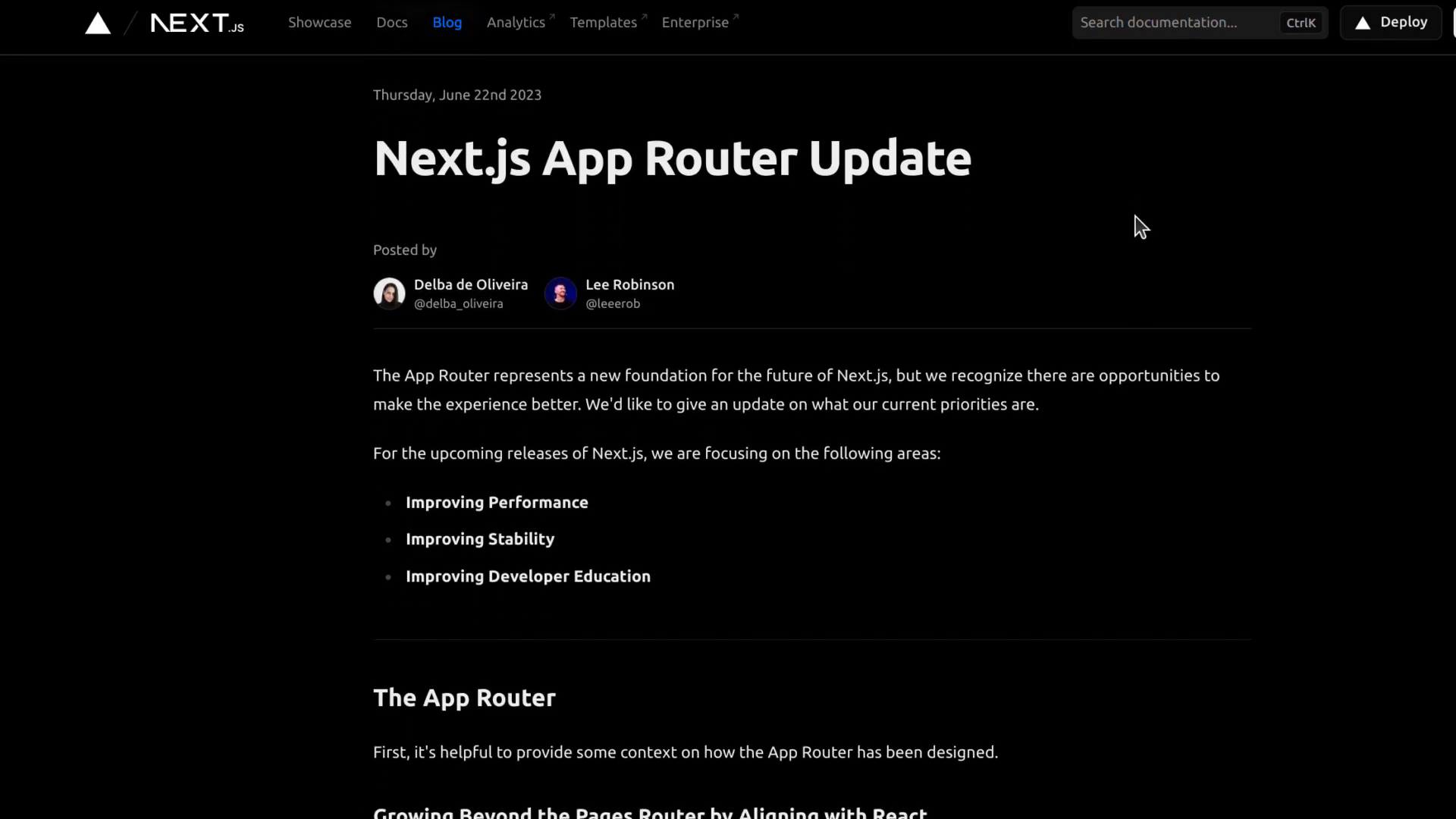
pyautogui.scroll(-3)
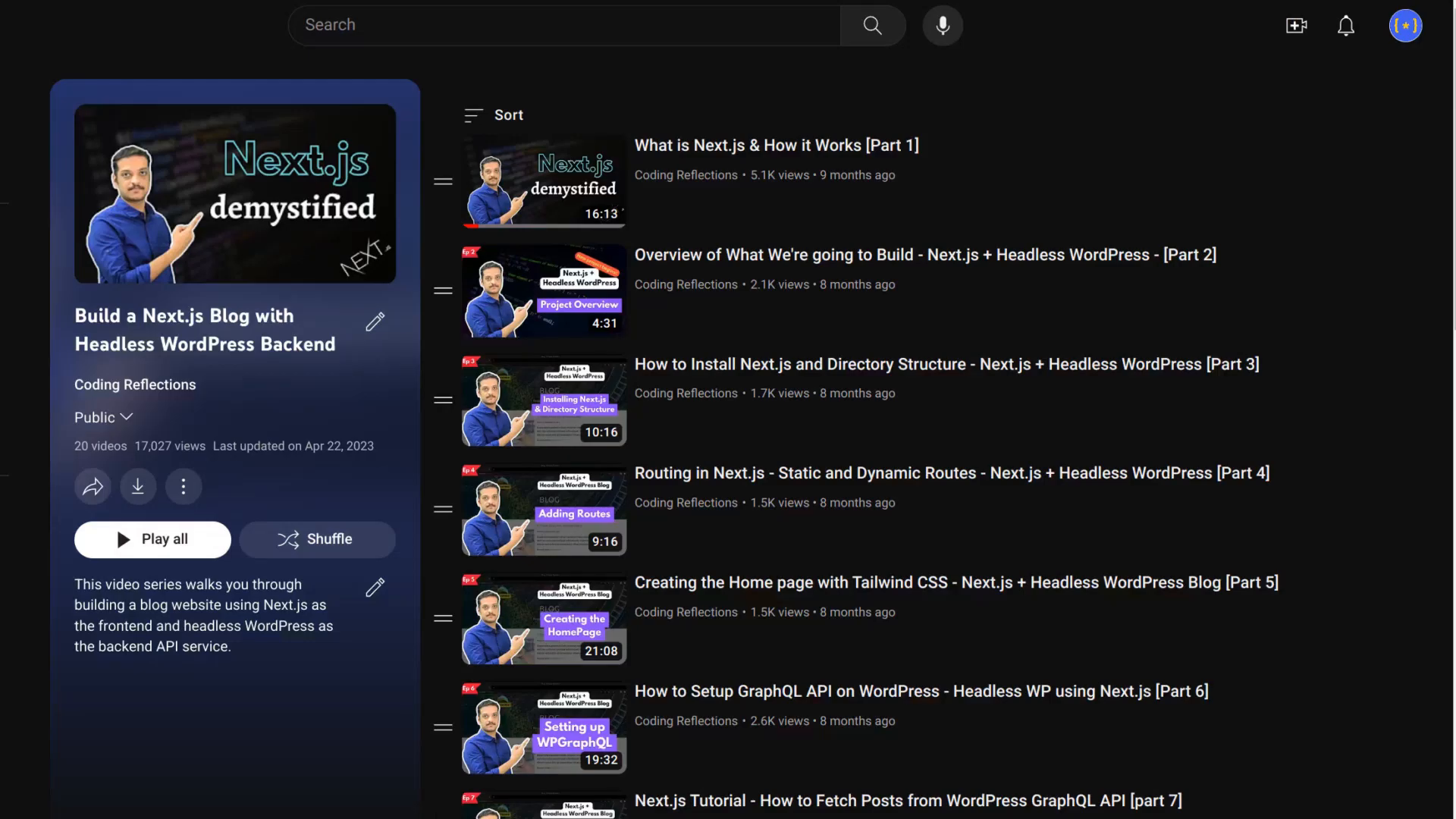
pyautogui.scroll(3)
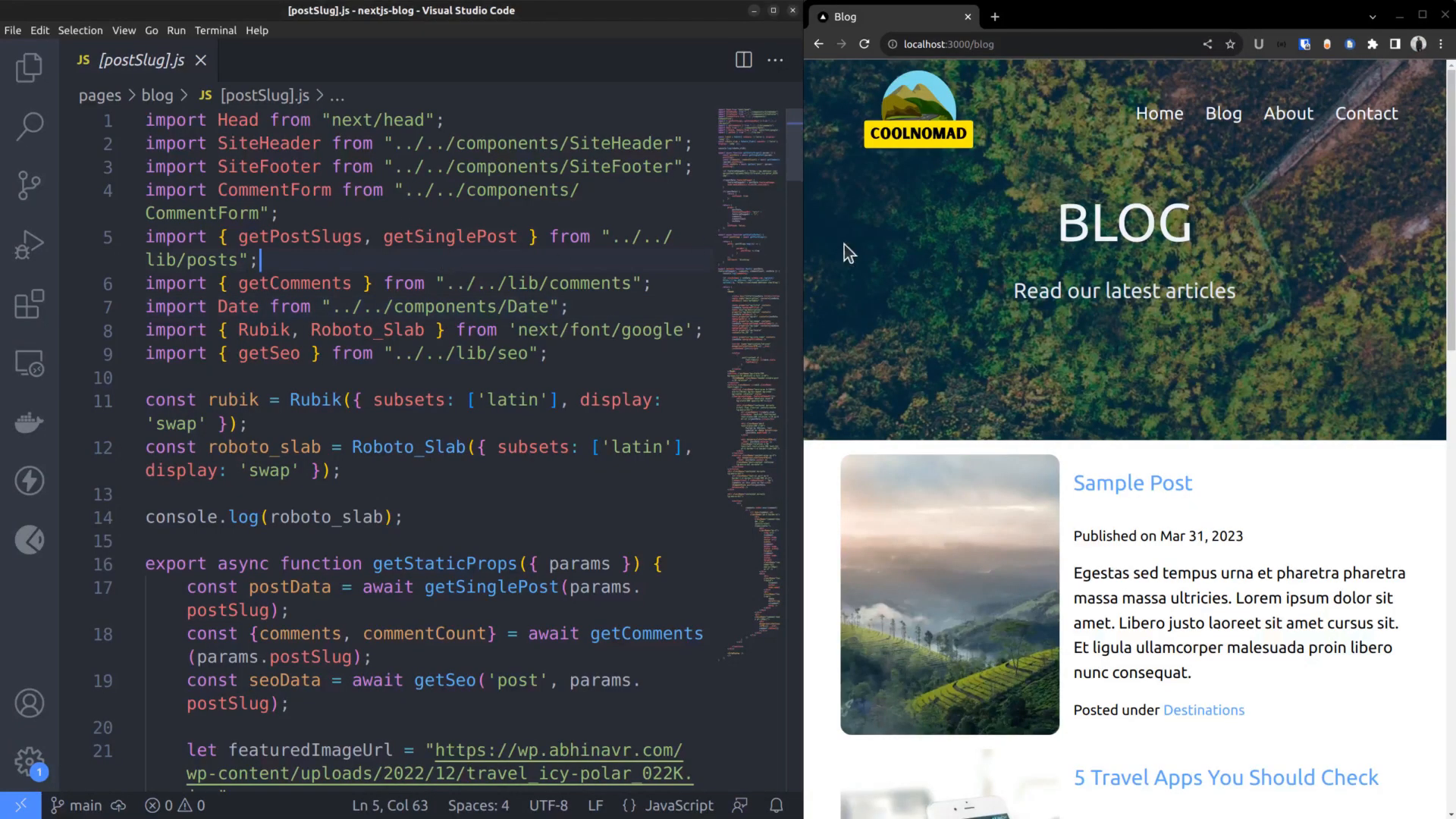
# Scroll the localhost blog list and open the '12 Locations to Photograph Fall Colors' post.
pyautogui.scroll(-3)
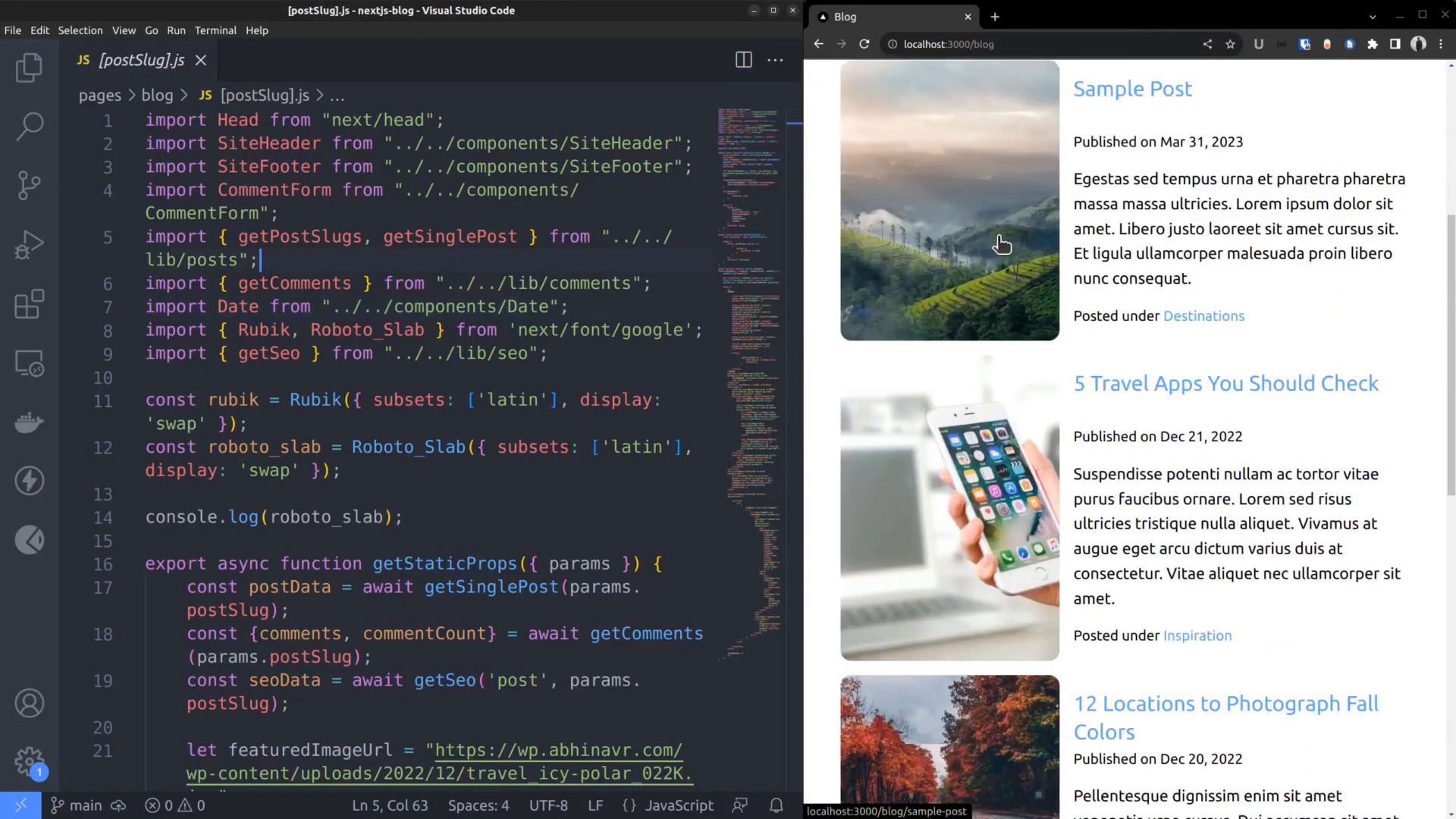
pyautogui.scroll(-3)
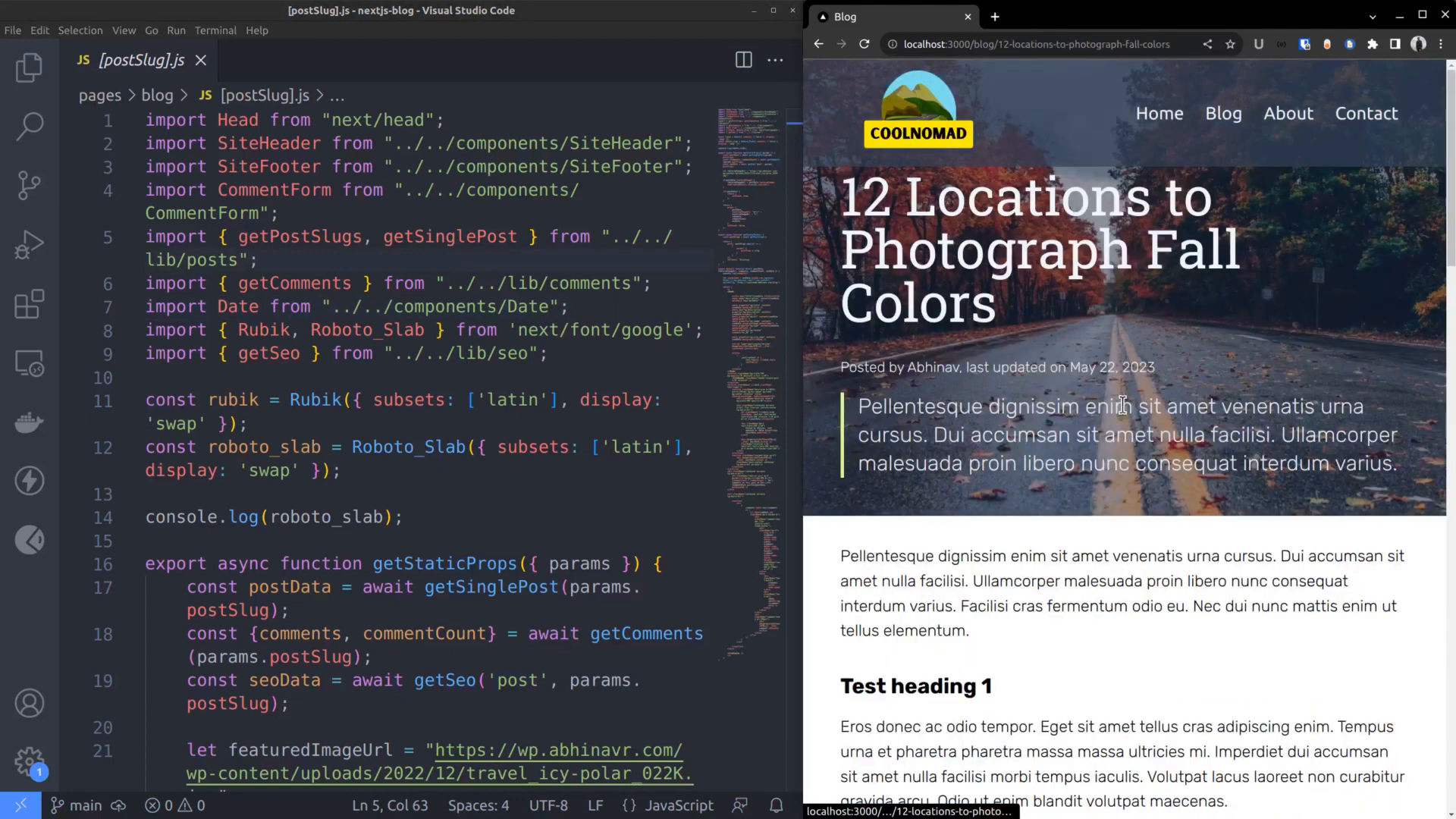
pyautogui.scroll(-3)
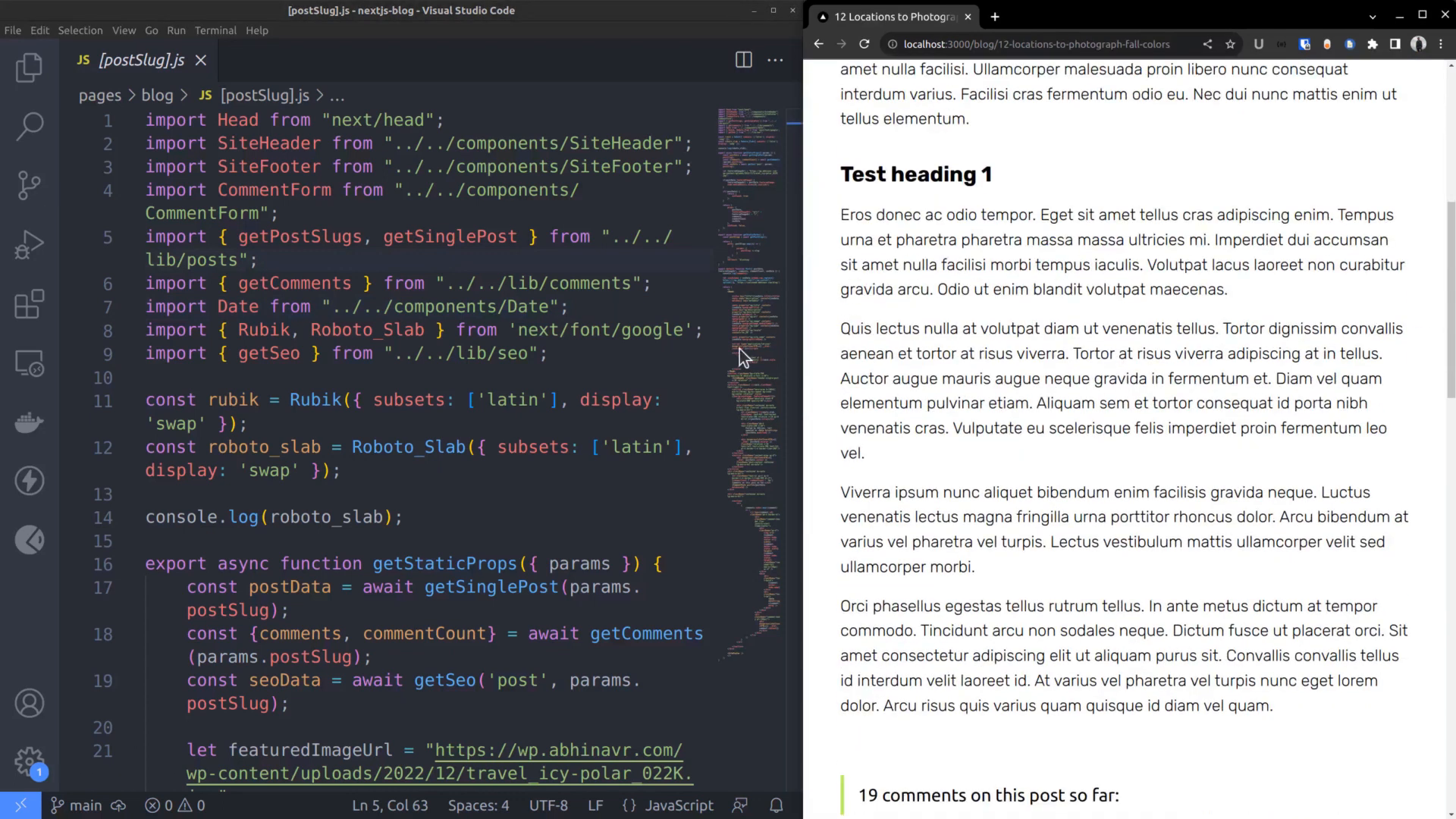
pyautogui.doubleClick(438, 307)
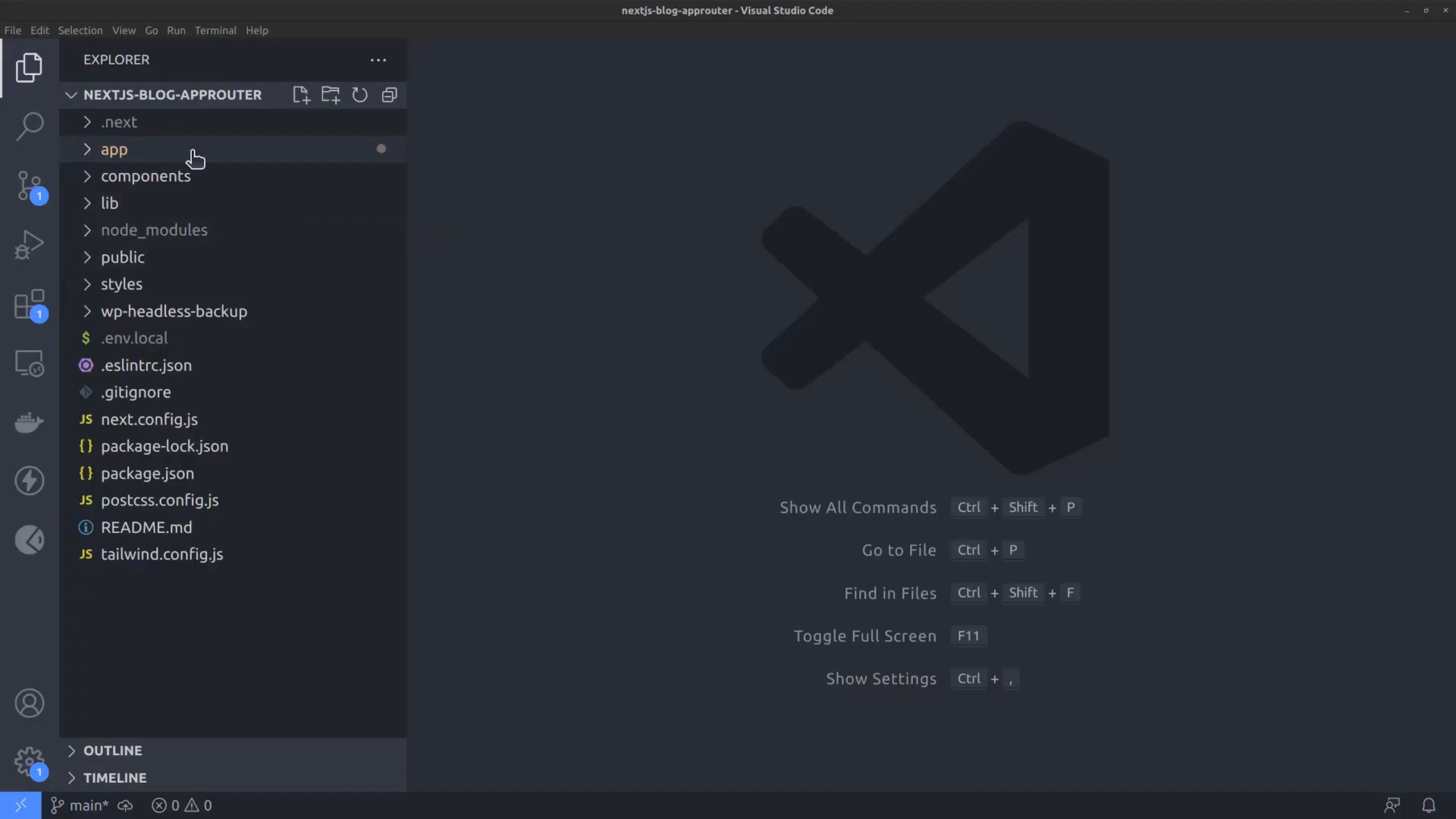
# Expand the app folder in Explorer, then open the nextjs-blog-approuter GitHub repository.
pyautogui.click(113, 149)
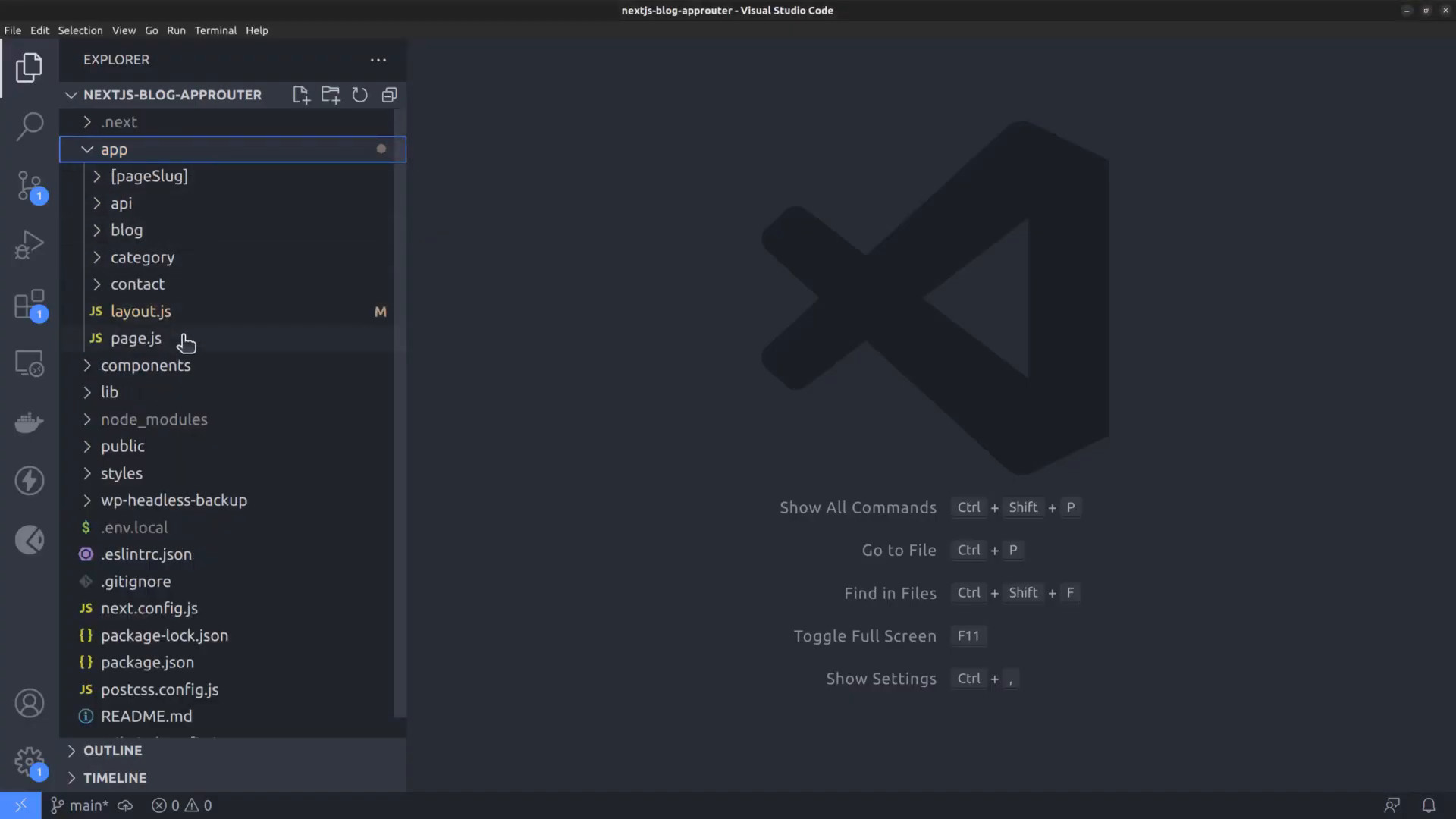
pyautogui.click(140, 311)
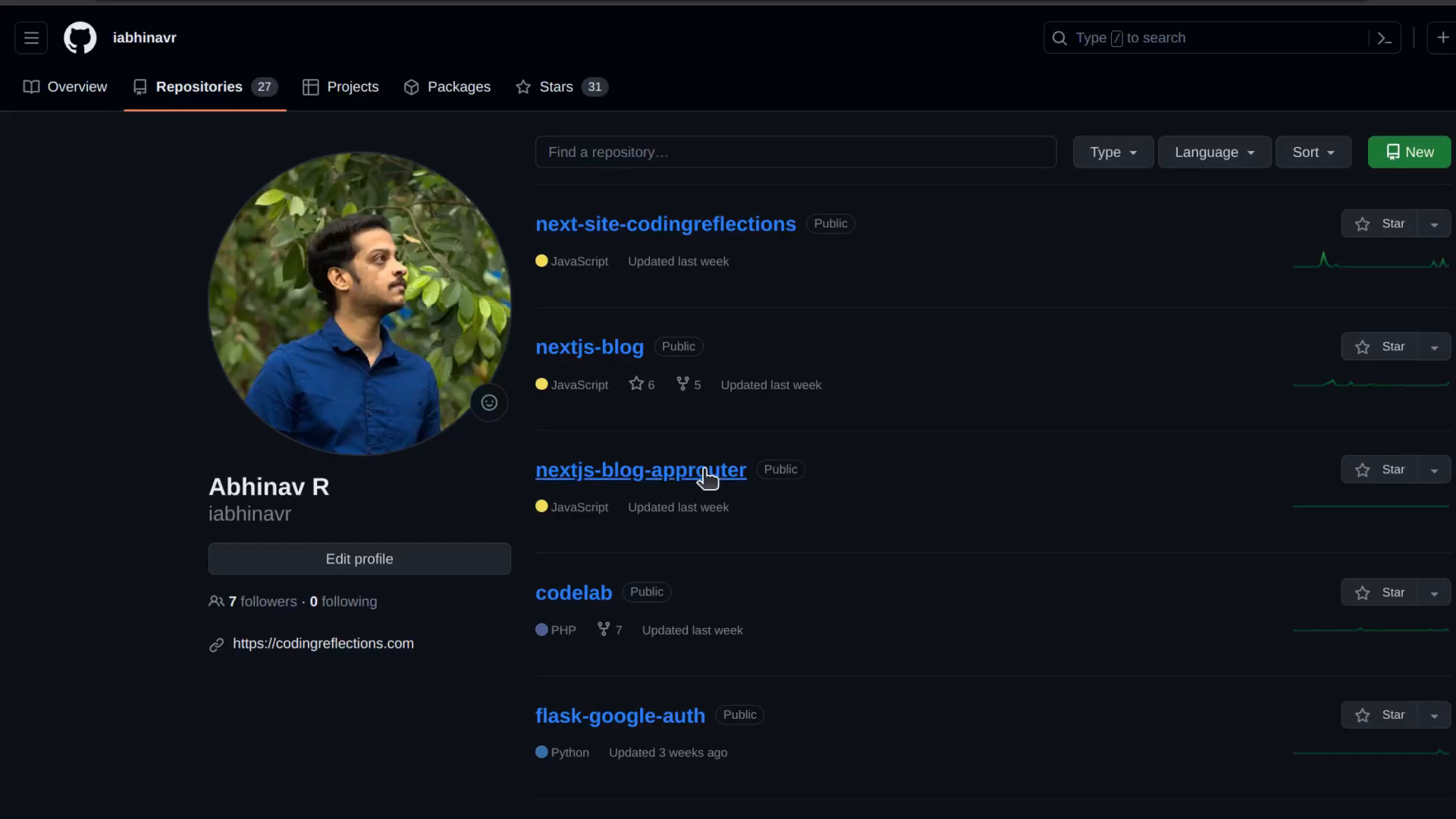
pyautogui.click(634, 469)
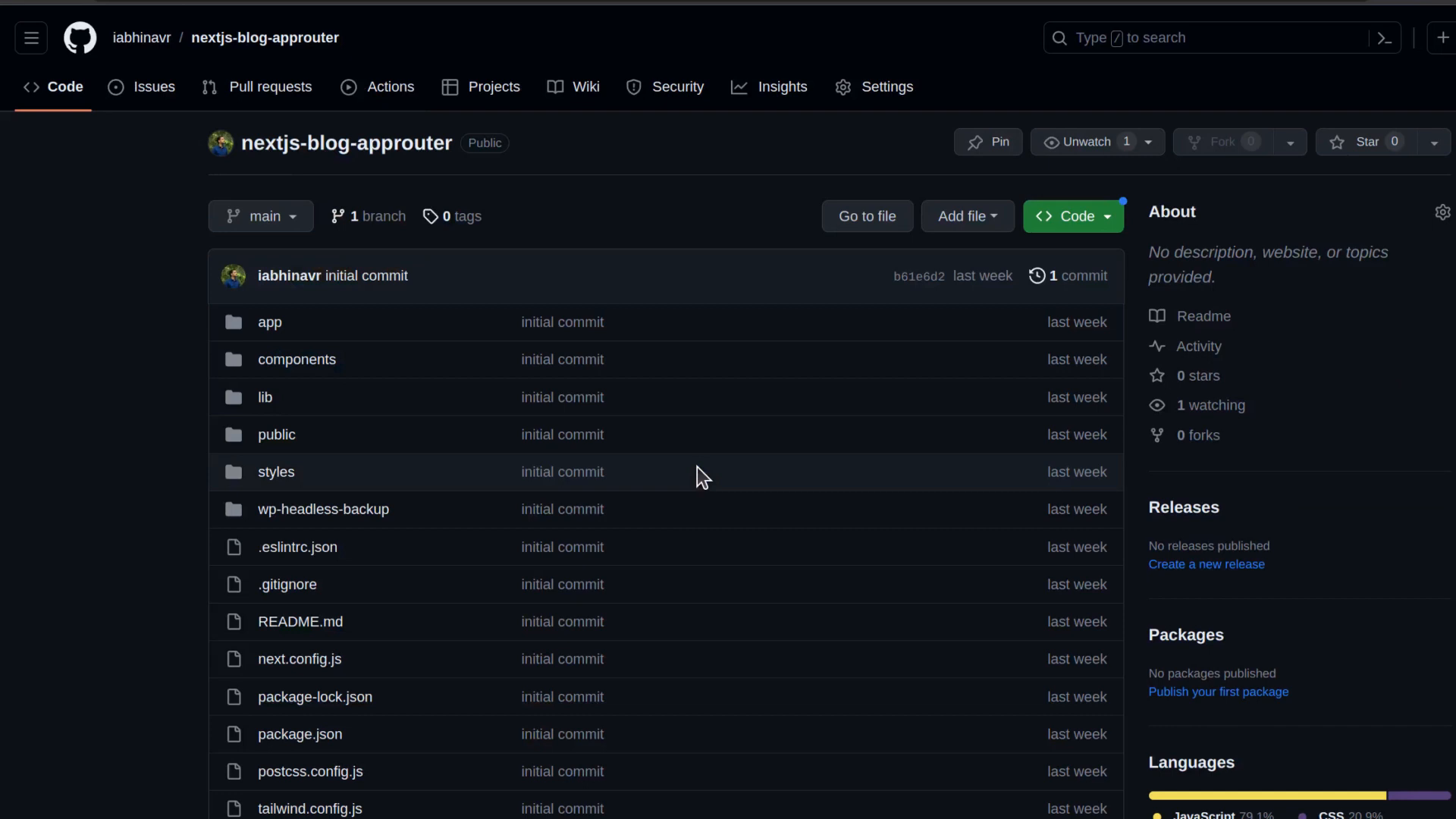
pyautogui.moveTo(724, 463)
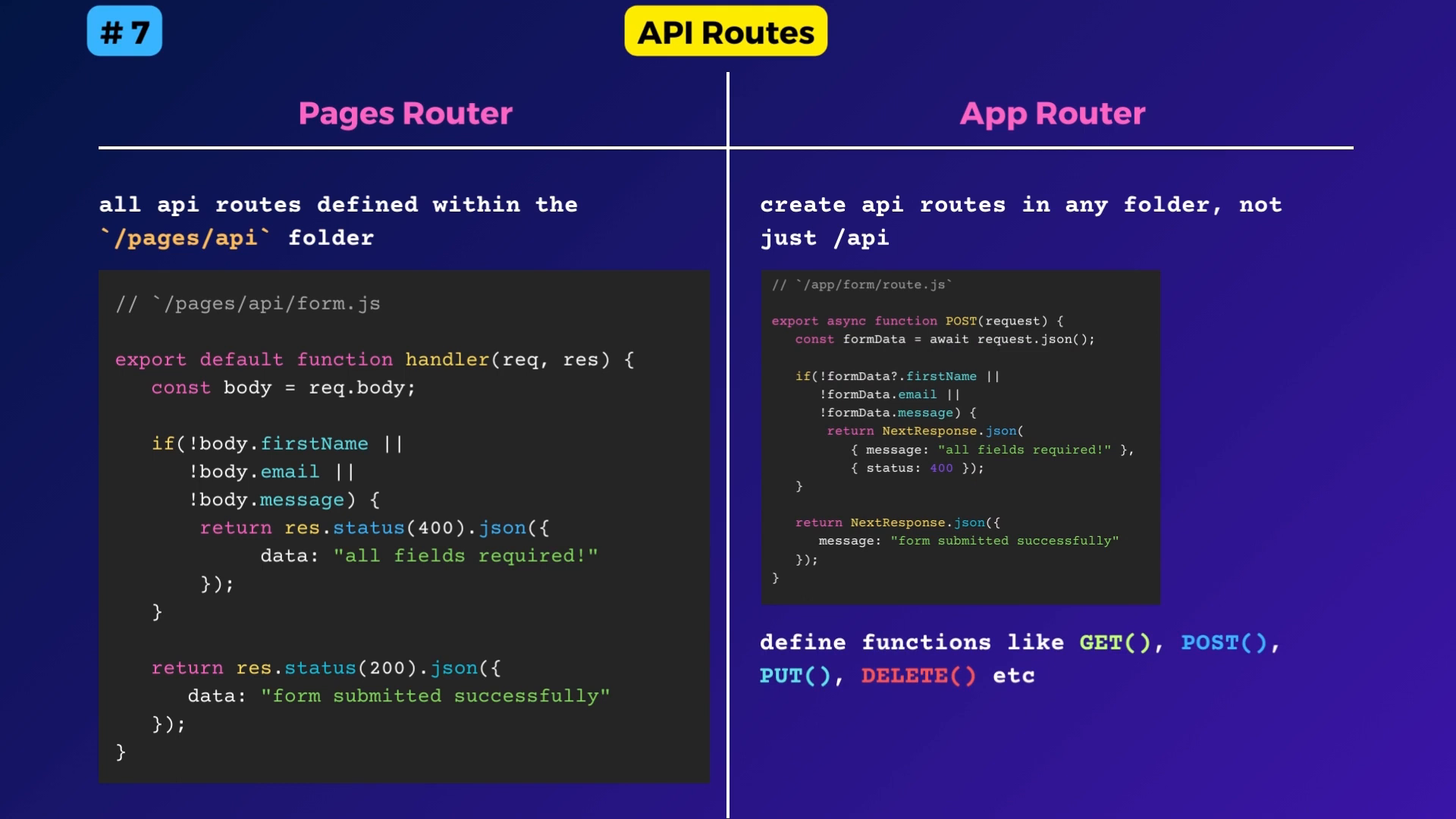
# Advance to slide #7 on API Routes in Pages Router versus App Router.
pyautogui.press('Right')
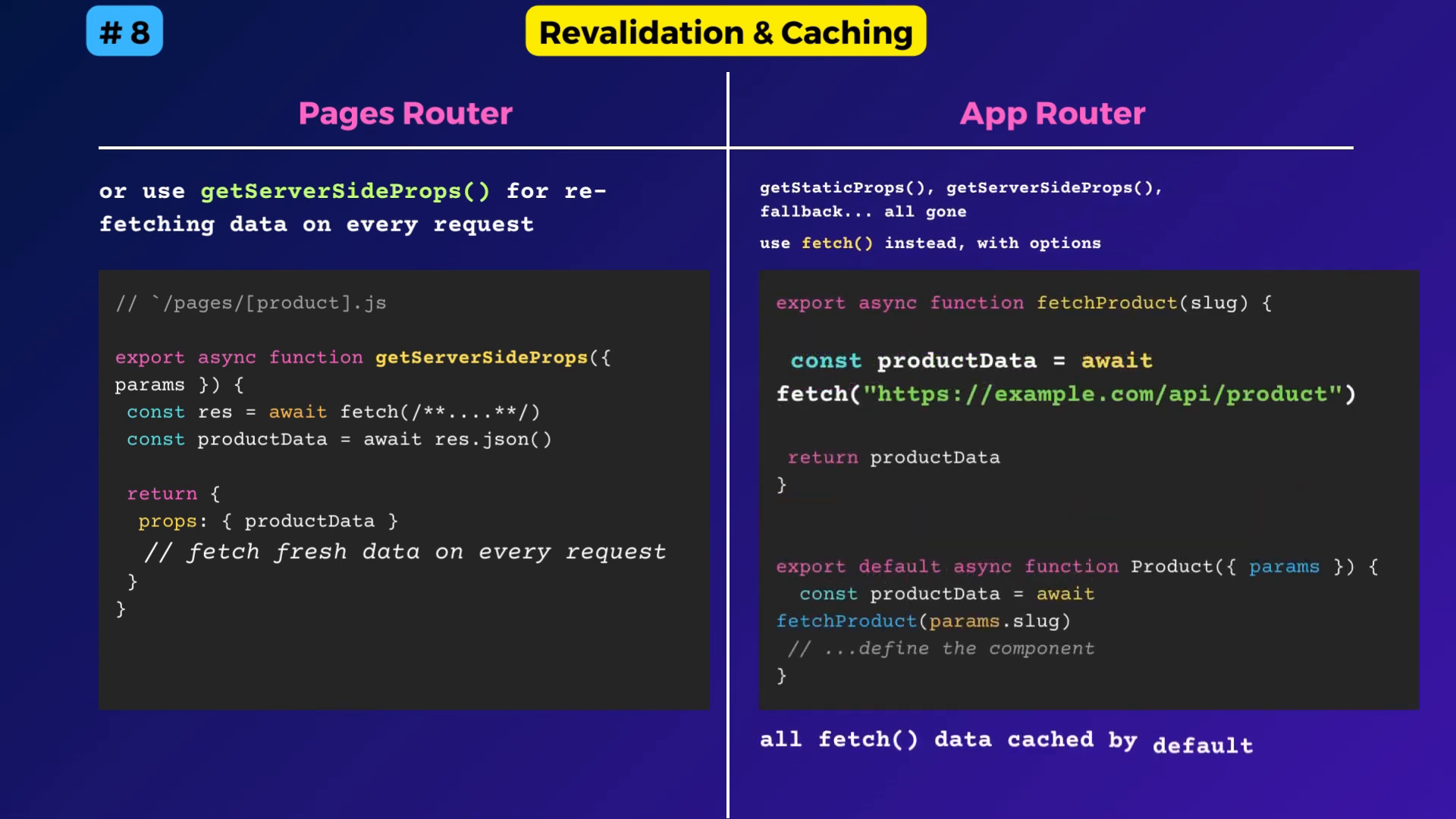